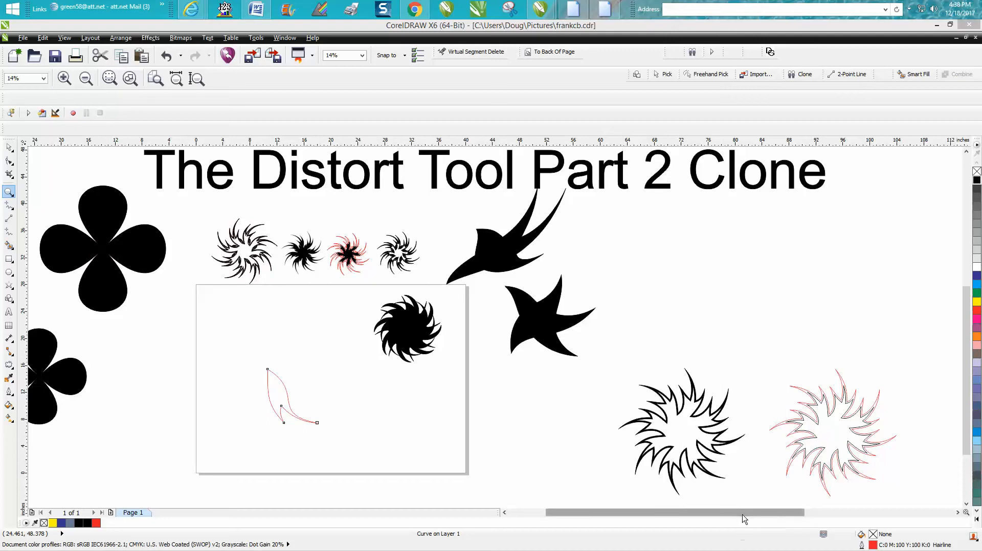
mouse_move(751, 513)
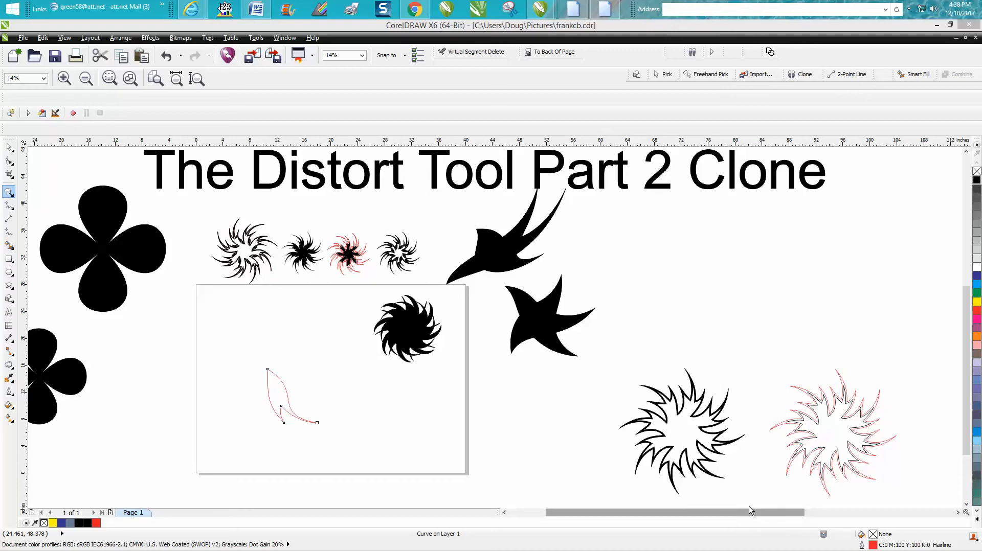
mouse_move(569, 189)
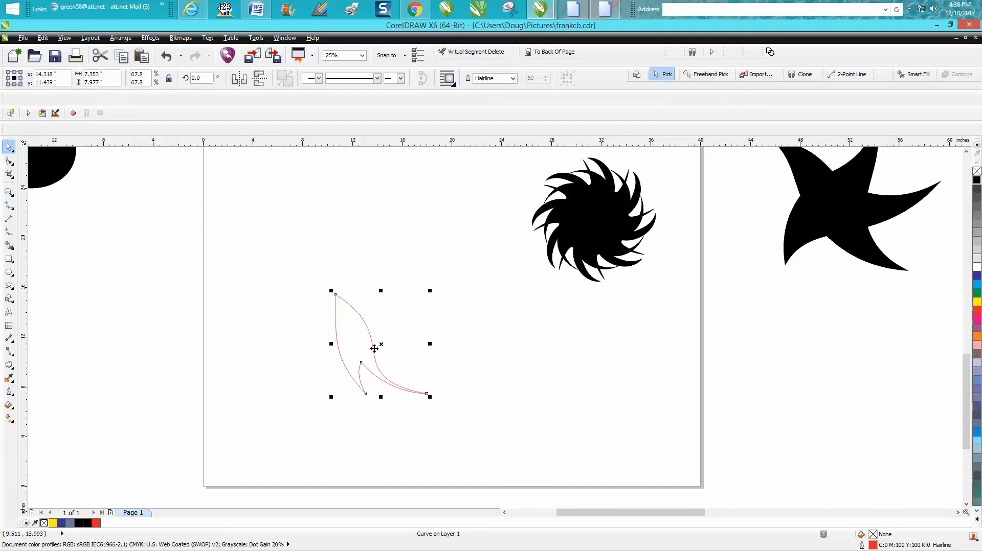
mouse_move(114, 276)
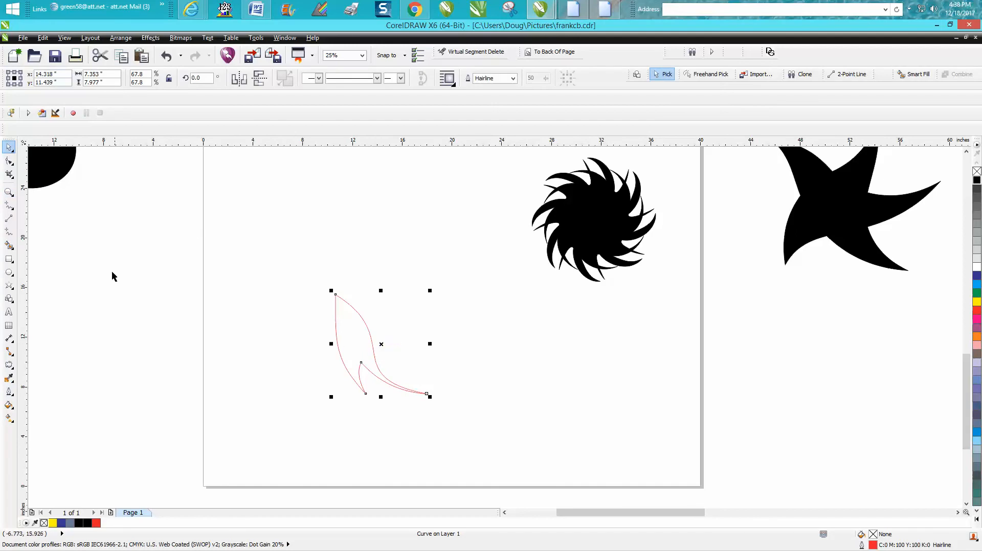
mouse_move(16, 324)
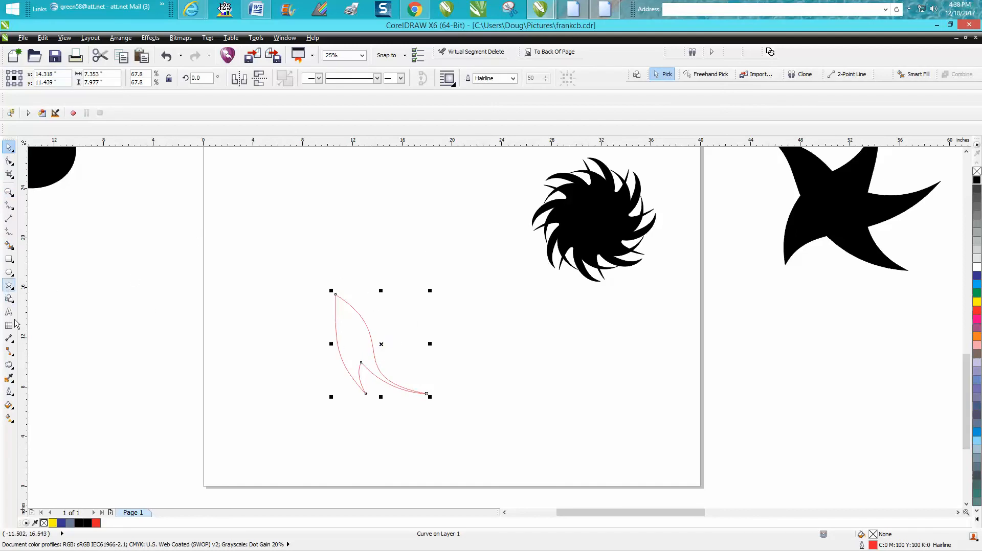
mouse_move(369, 345)
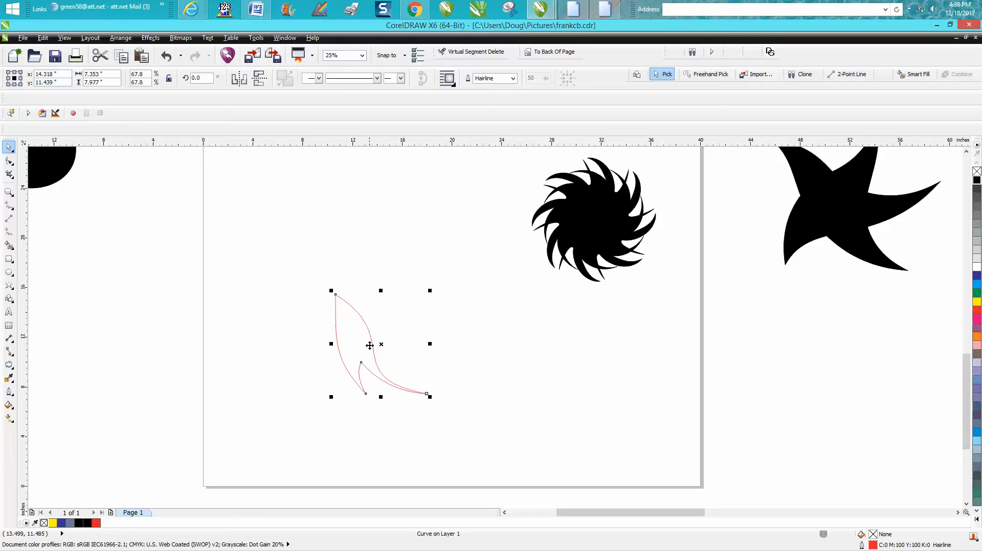
mouse_move(360, 330)
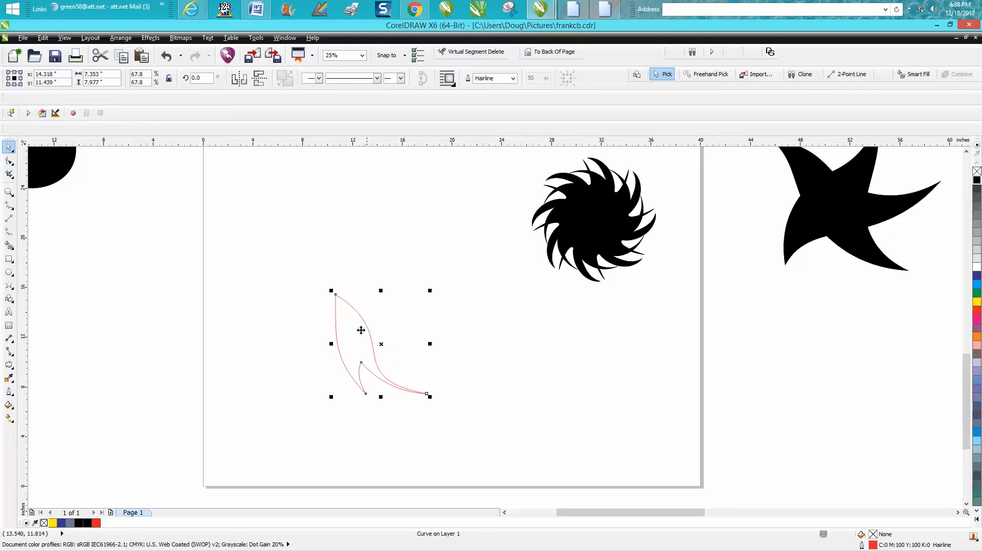
mouse_move(401, 350)
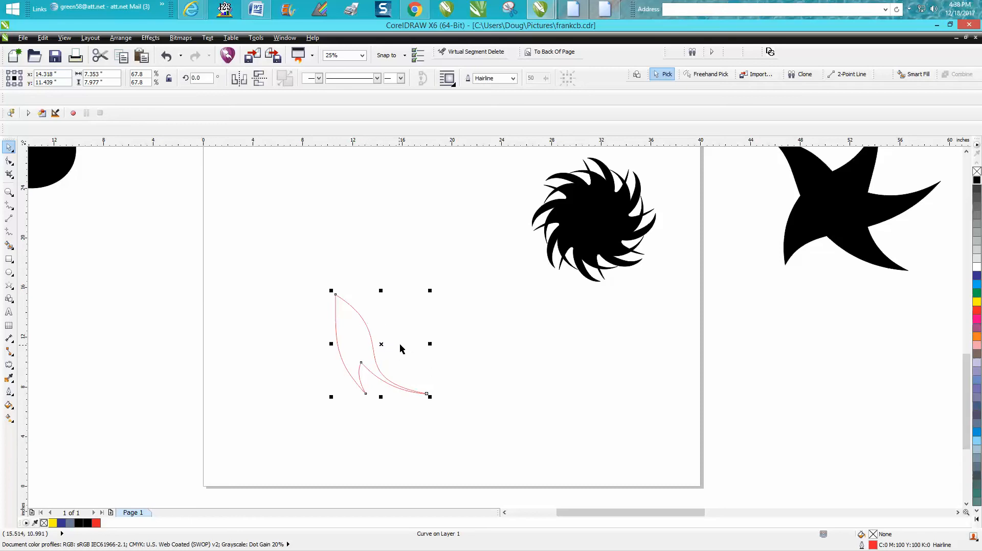
mouse_move(401, 350)
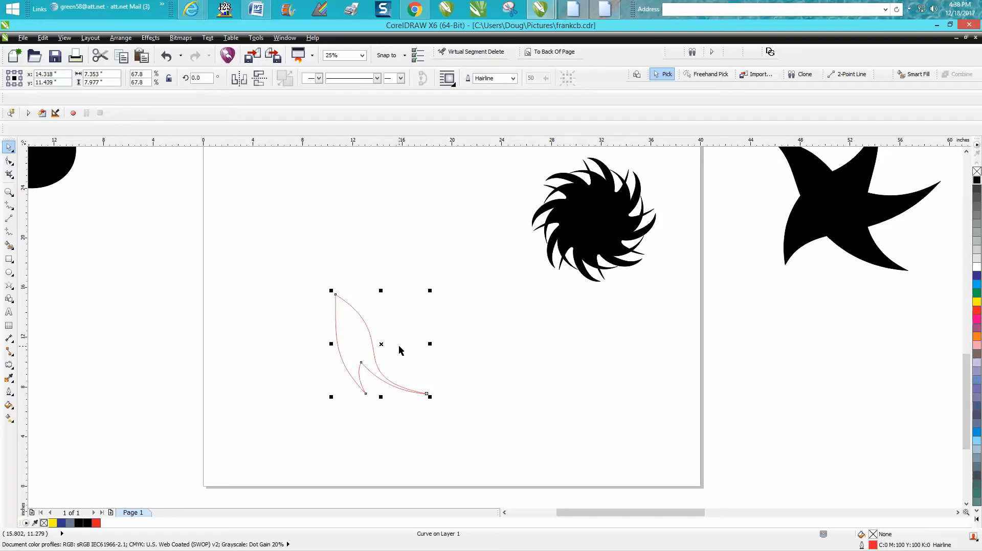
mouse_move(380, 345)
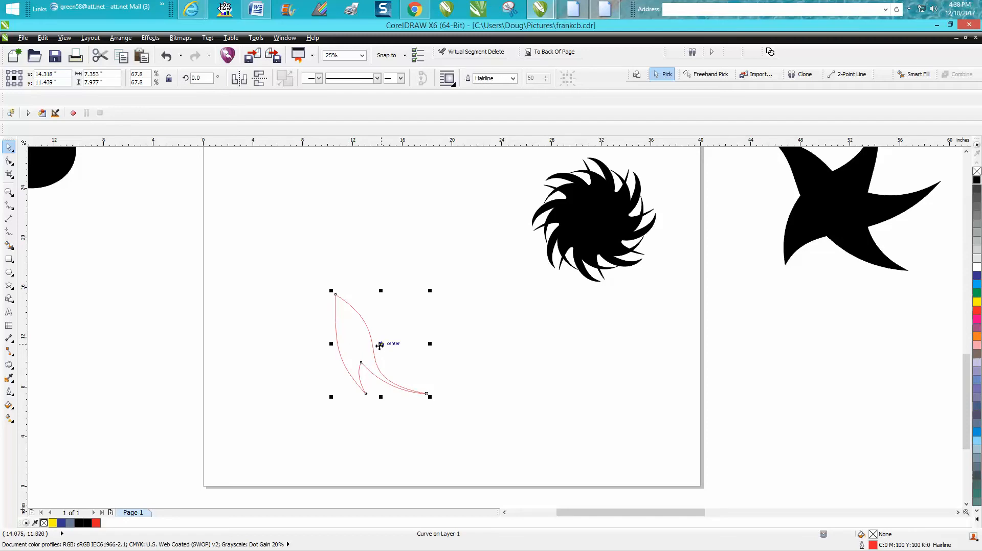
mouse_move(43, 38)
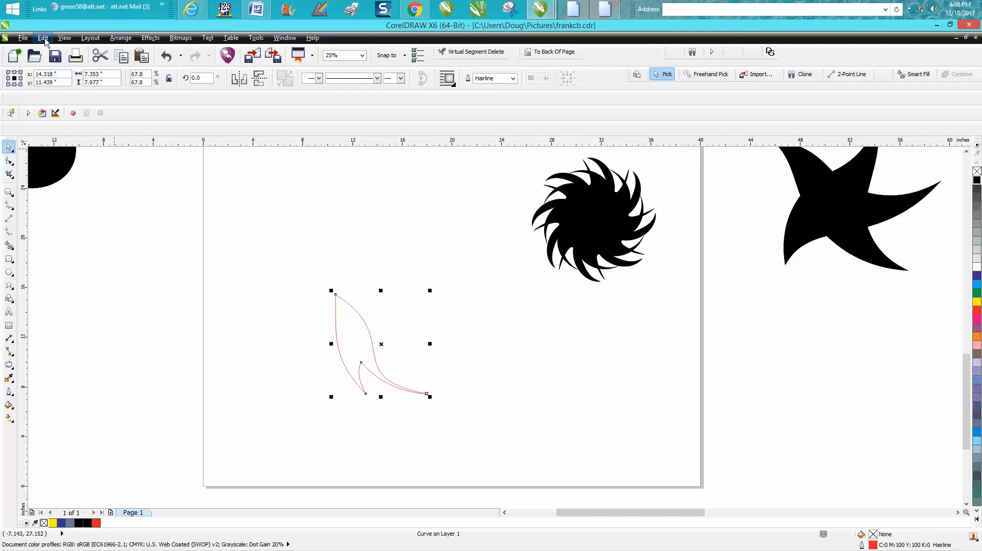
Step: Clone the petal curve and rotate the clones around a shared center into a spiral star ring
left_click(43, 37)
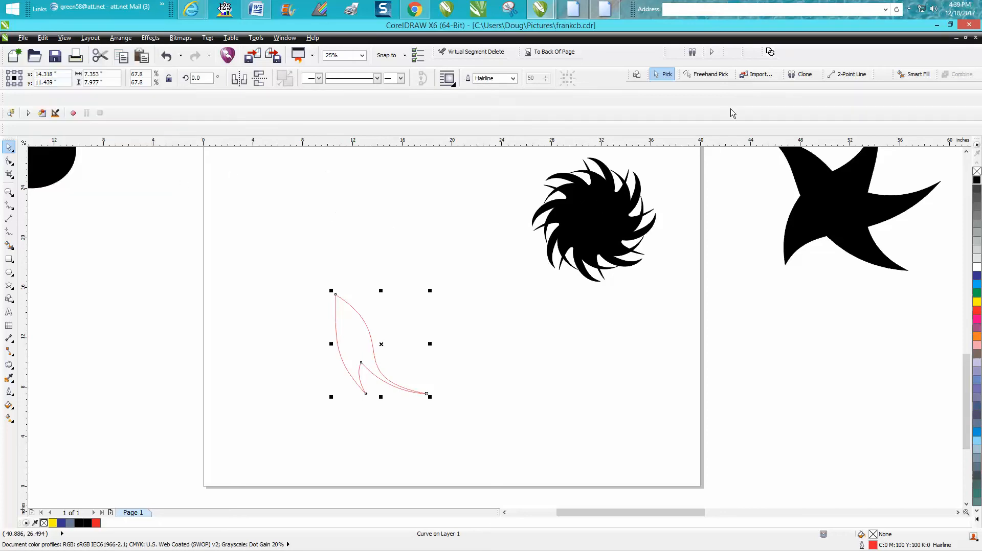
mouse_move(804, 74)
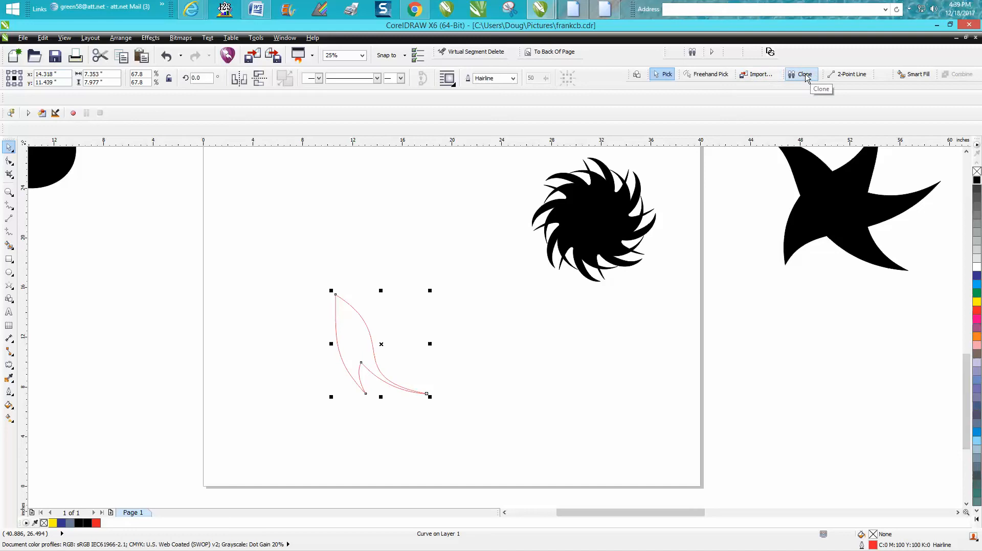
left_click(803, 74)
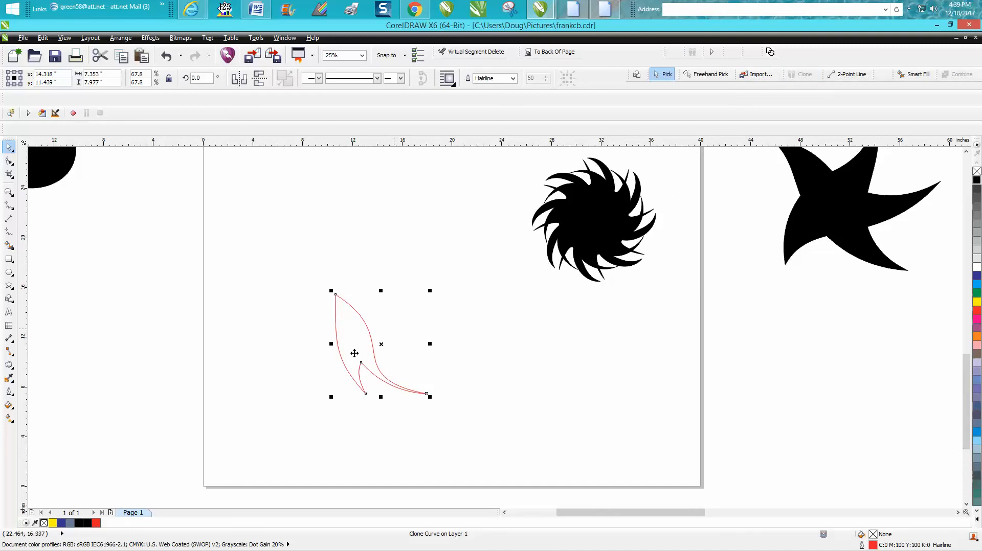
left_click(381, 344)
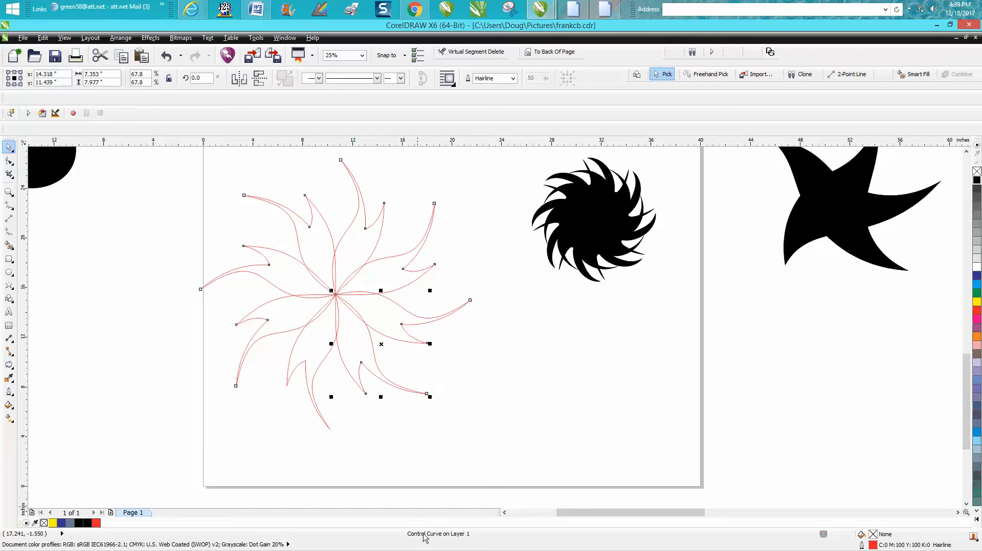
mouse_move(430, 392)
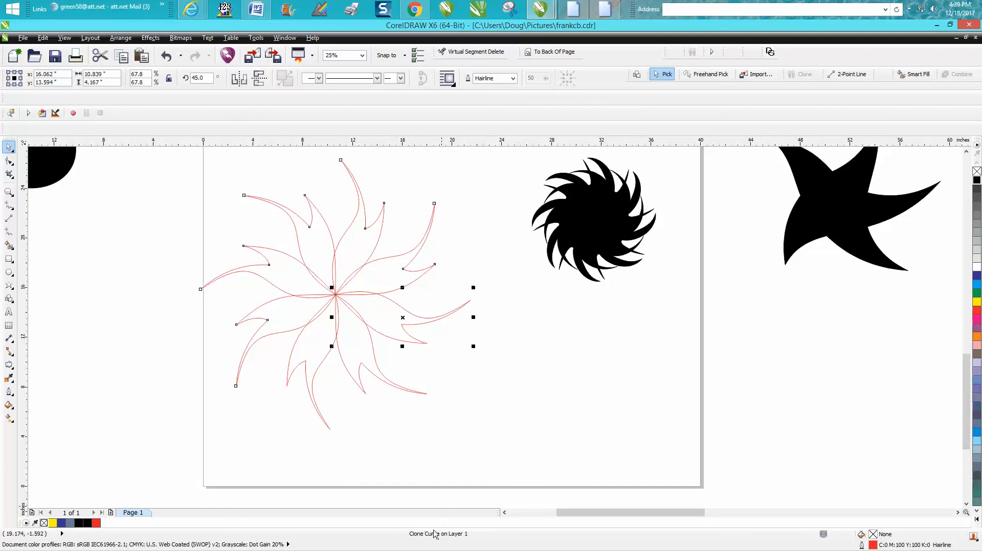
mouse_move(412, 396)
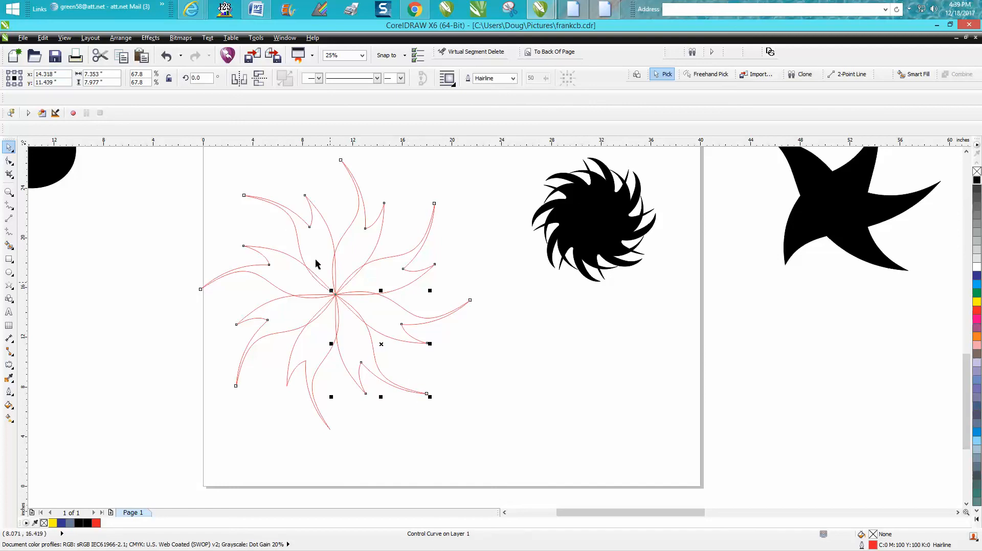
mouse_move(337, 350)
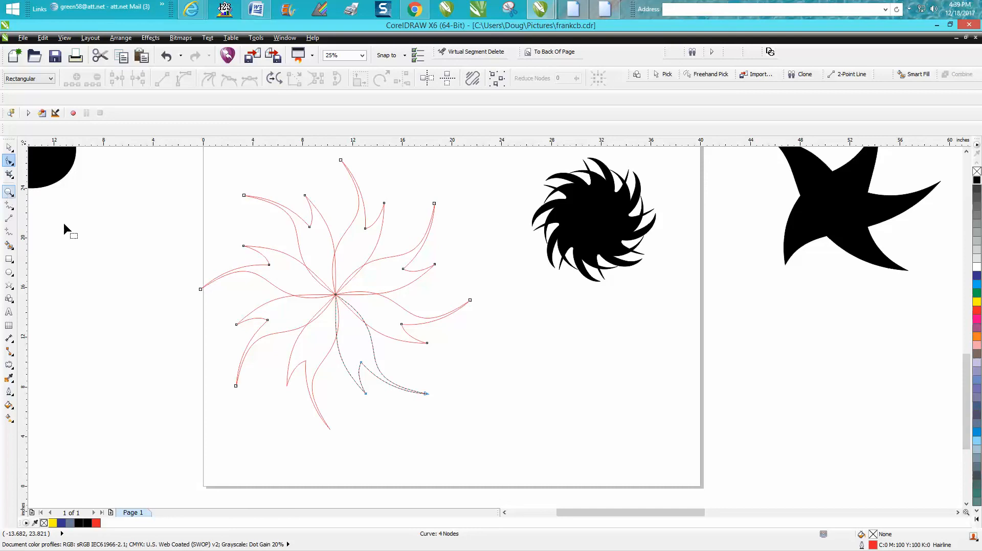
mouse_move(312, 368)
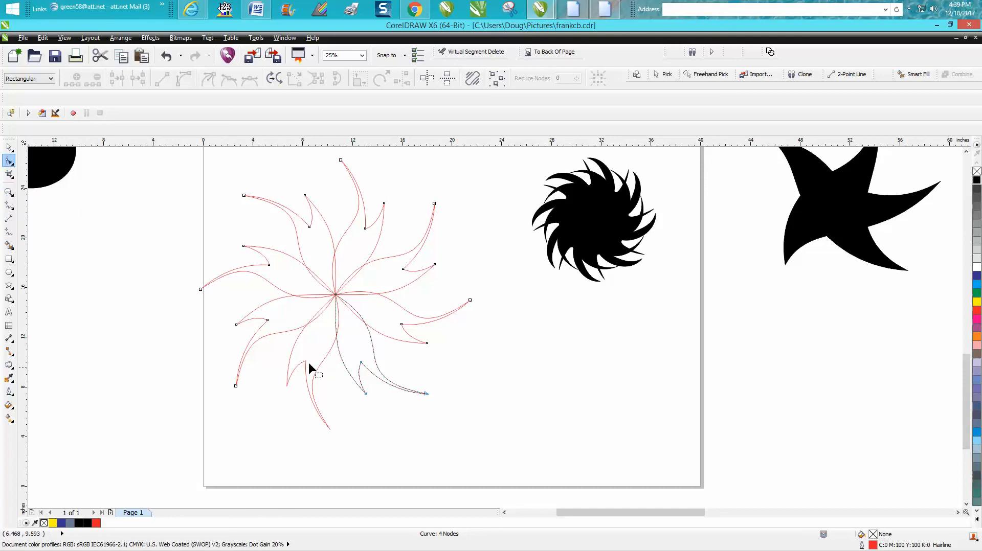
Step: Drag a node on the master petal so every cloned petal takes the new outline
left_click(334, 340)
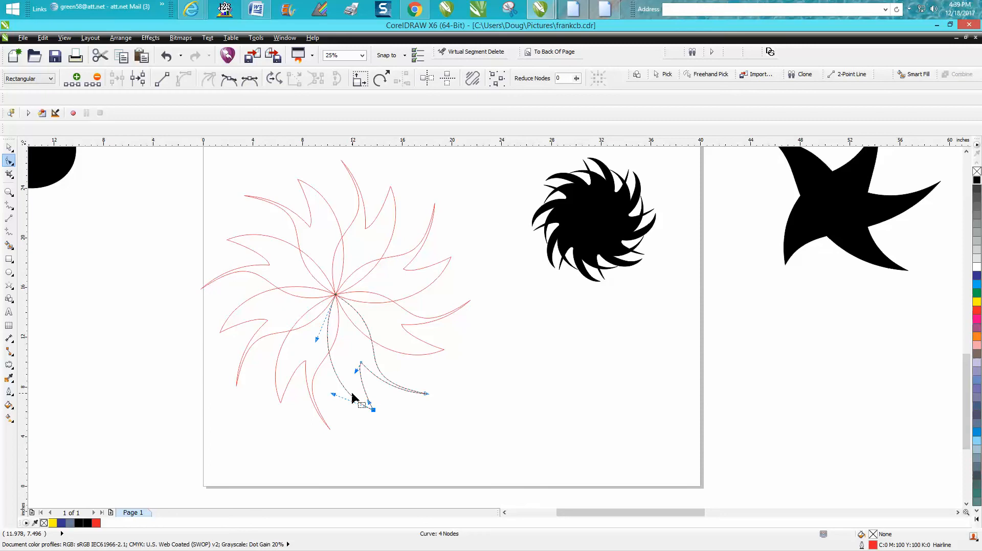
scroll("down", 3)
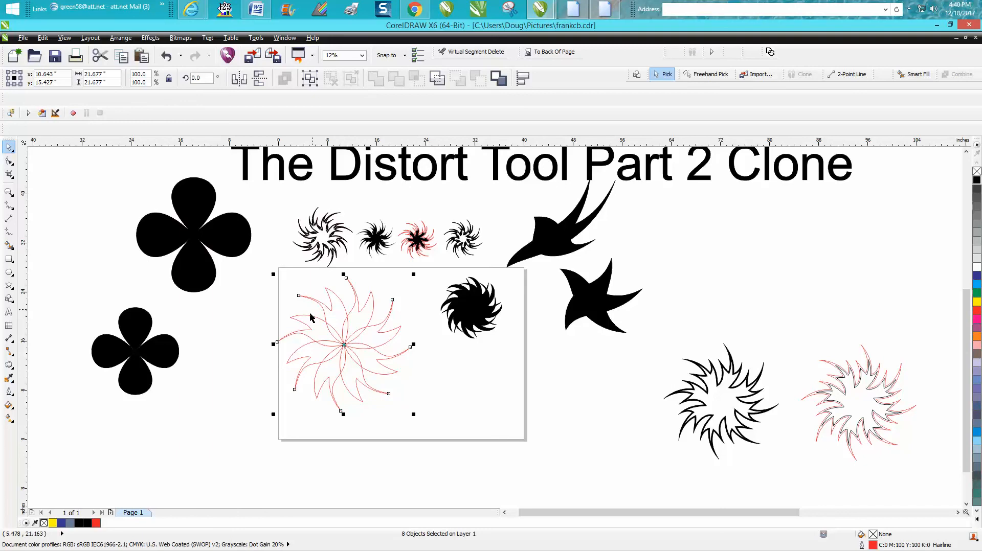
Step: Combine the petals into one curve and Smart Fill the enclosed spiral solid black
left_click(120, 38)
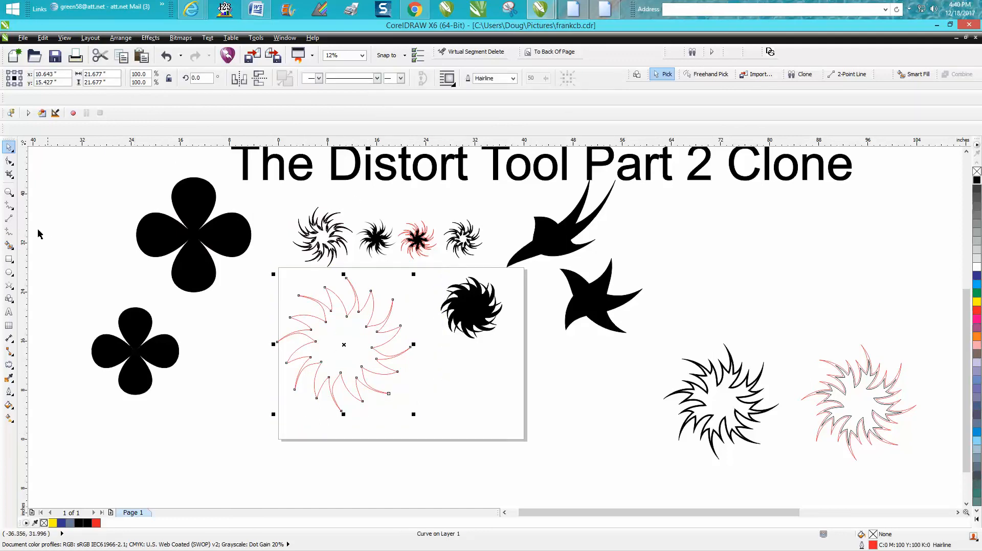
left_click(343, 342)
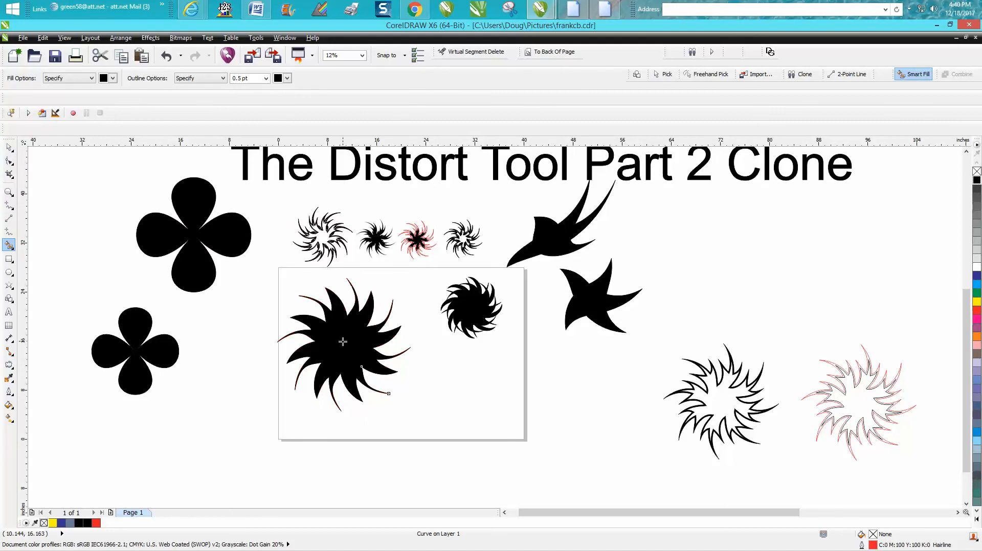
left_click(9, 191)
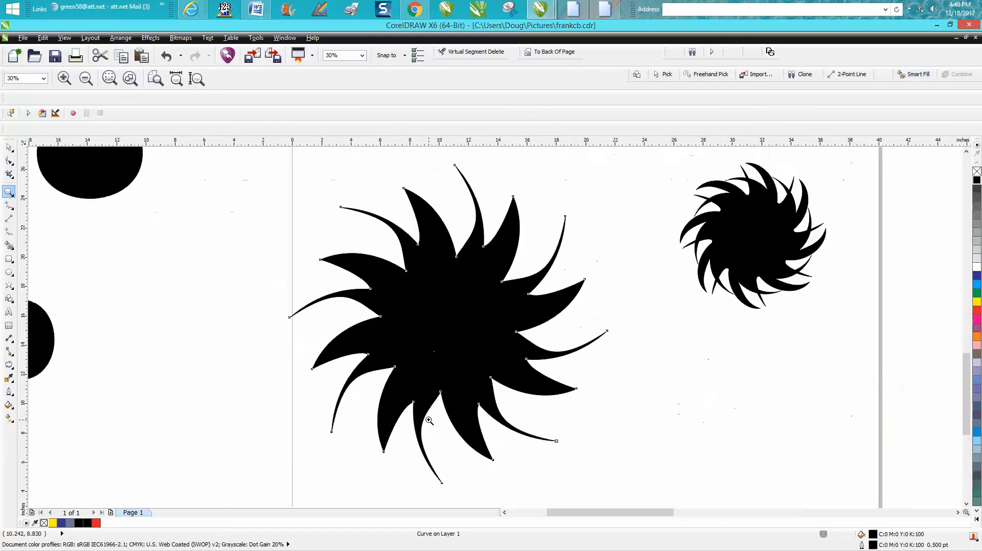
mouse_move(427, 418)
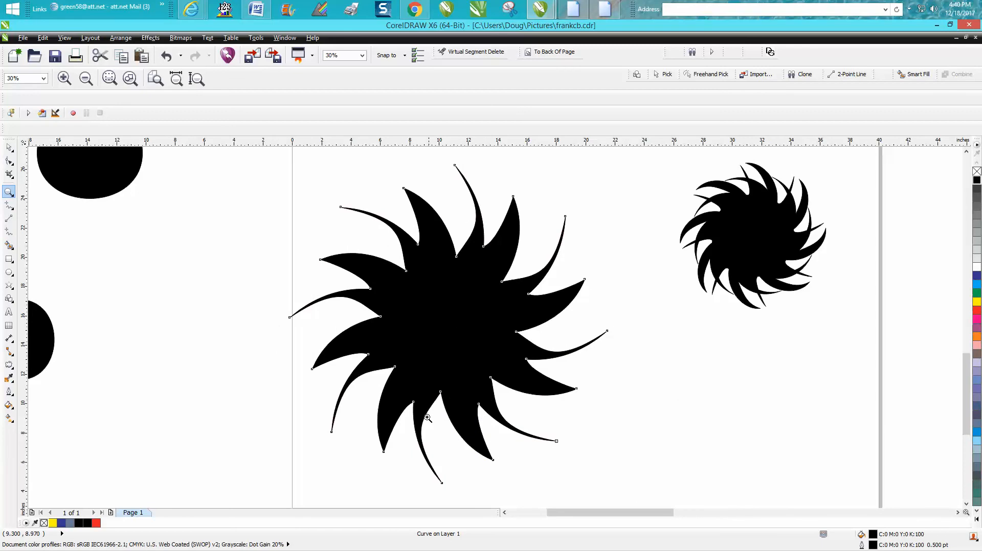
mouse_move(439, 401)
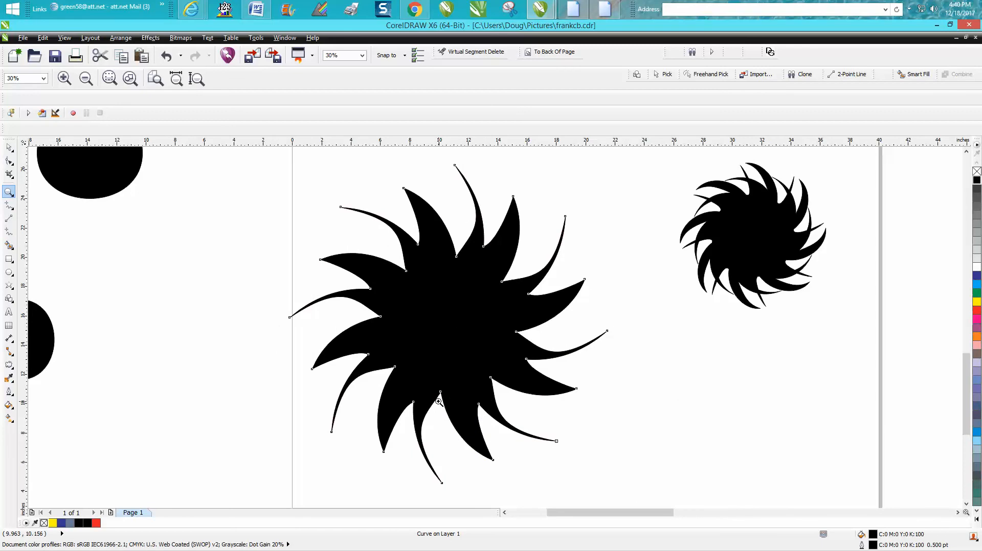